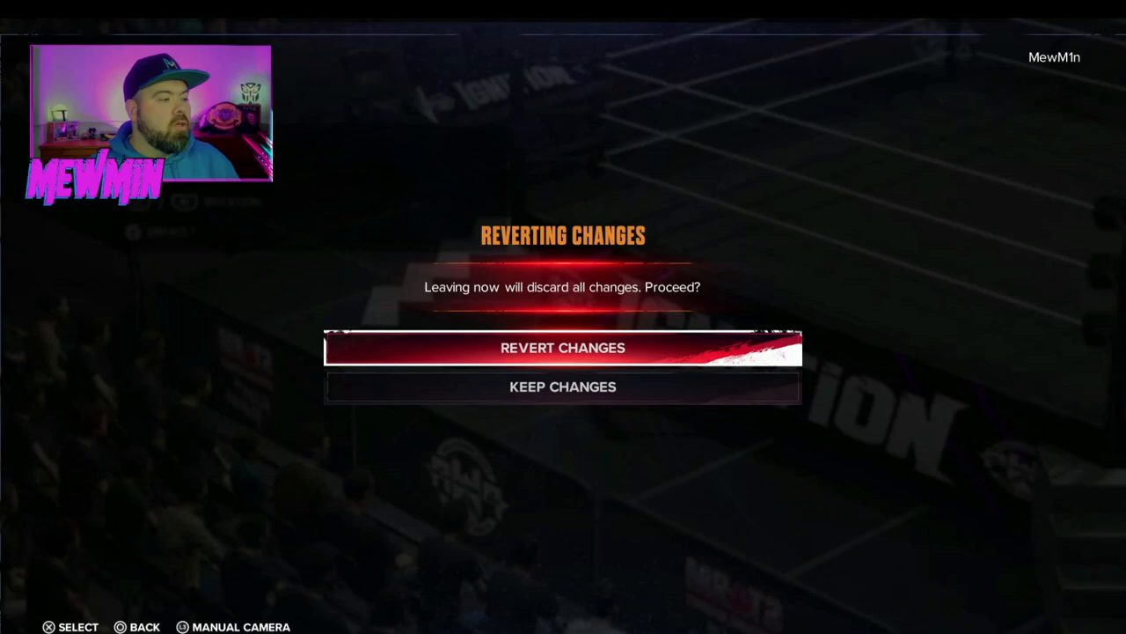
# Confirm leaving the WWE 2K24 editor despite the discard-changes warning.
pyautogui.click(563, 347)
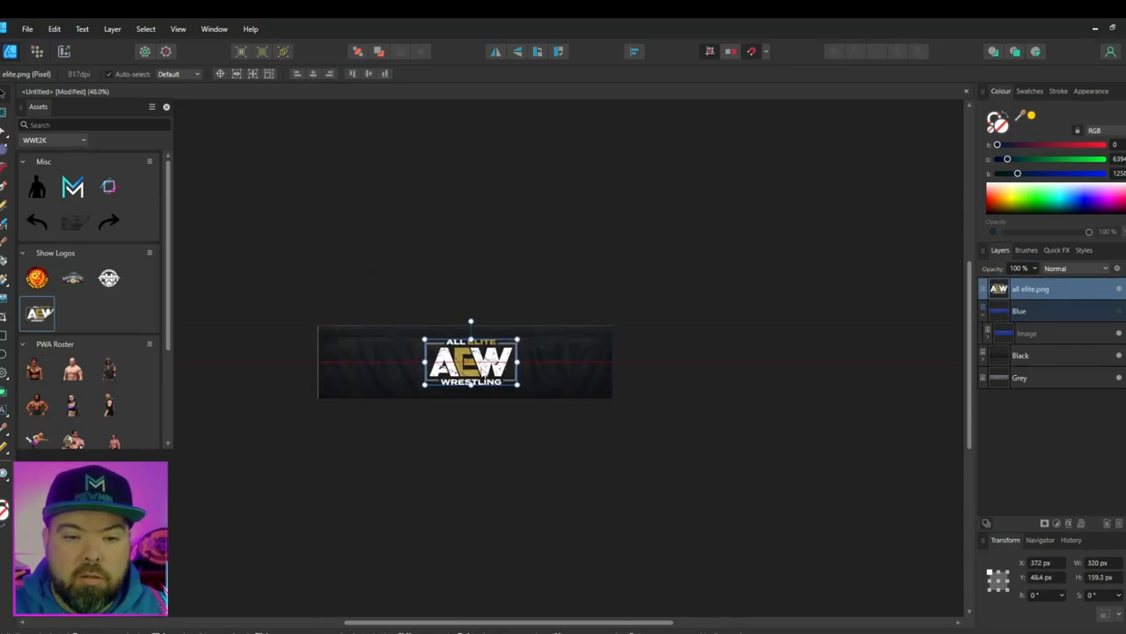
# Remove the AEW logo and place the white PWA logo from Assets at the banner's left end.
pyautogui.moveTo(471, 363); pyautogui.dragTo(464, 363)
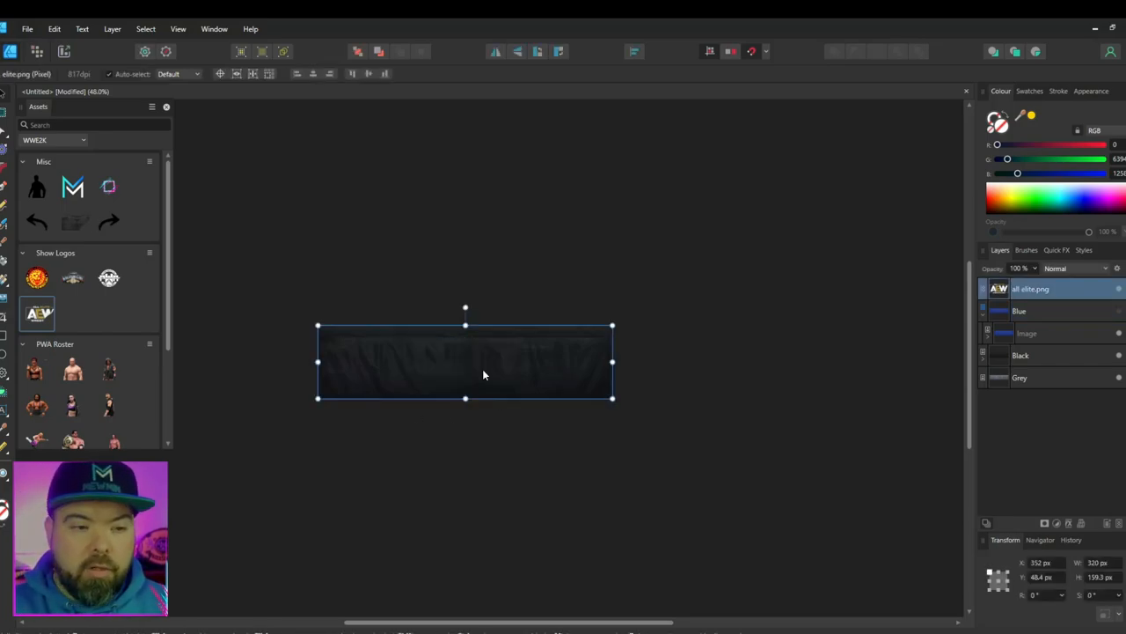
pyautogui.click(109, 278)
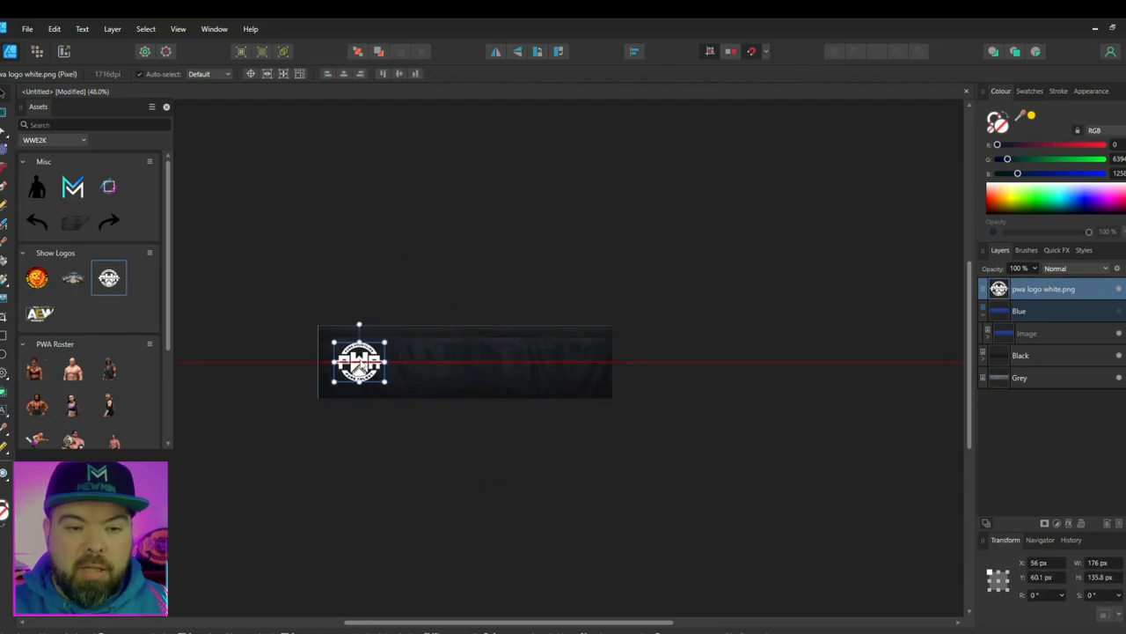
pyautogui.moveTo(359, 361); pyautogui.dragTo(440, 361)
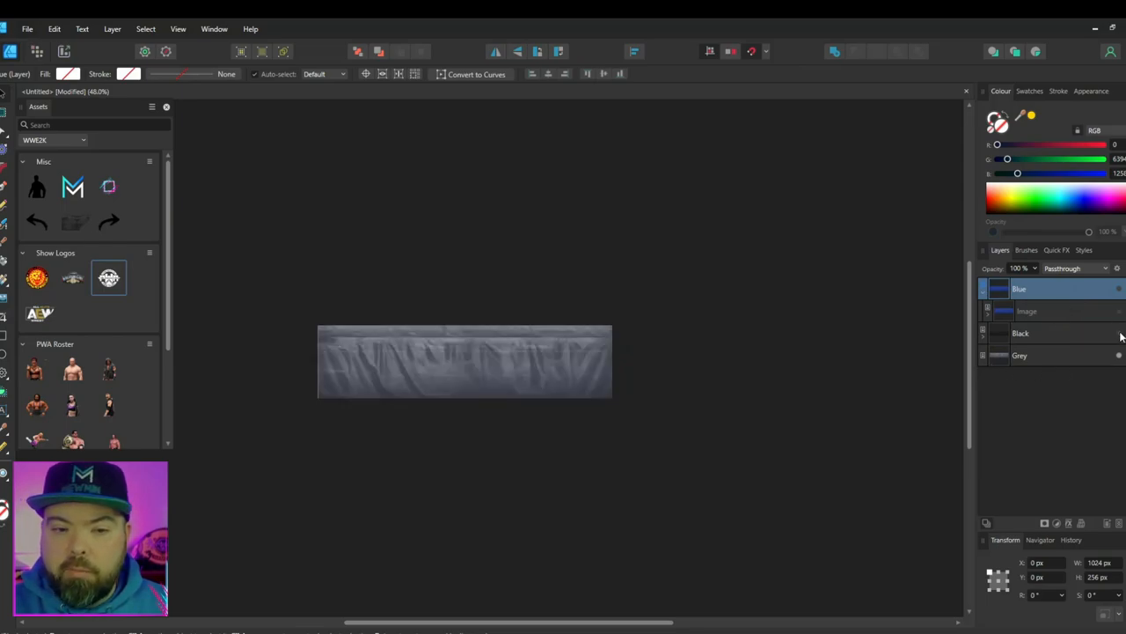
# Create blue Artistic Text words 'END' and 'GAME' on the banner and select both together.
pyautogui.click(368, 369)
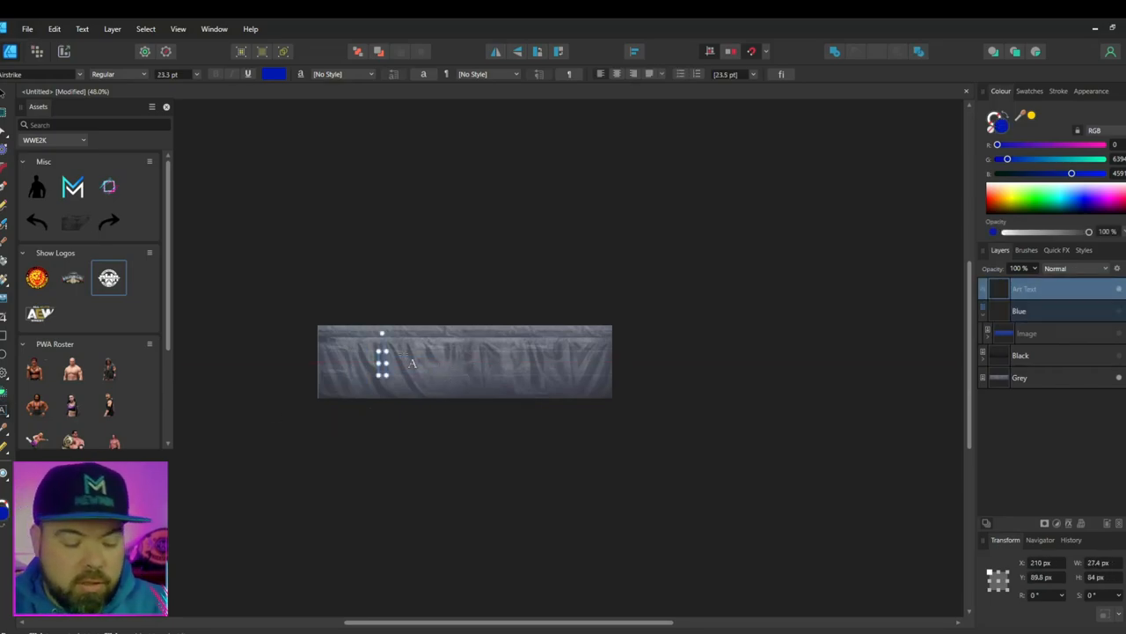
pyautogui.write('END')
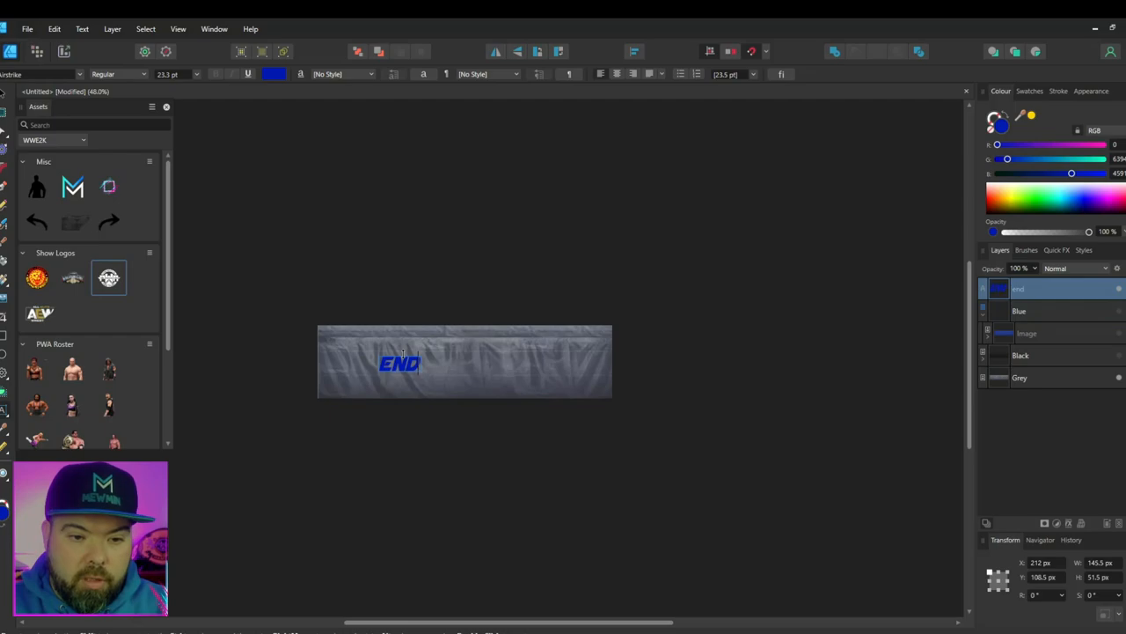
pyautogui.click(1021, 377)
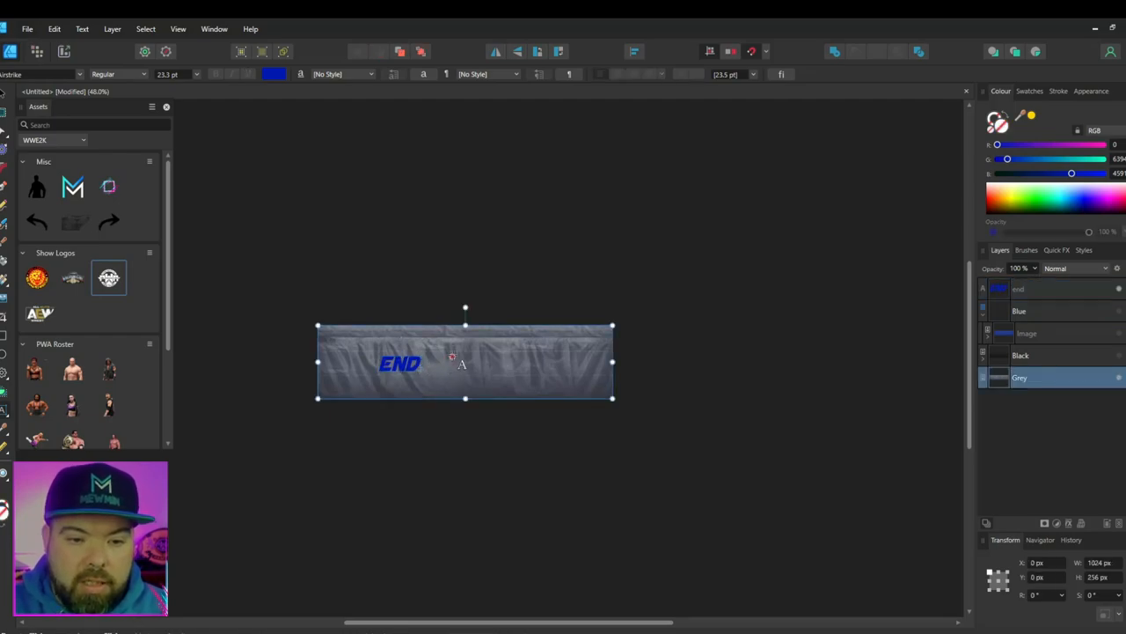
pyautogui.write('GAME')
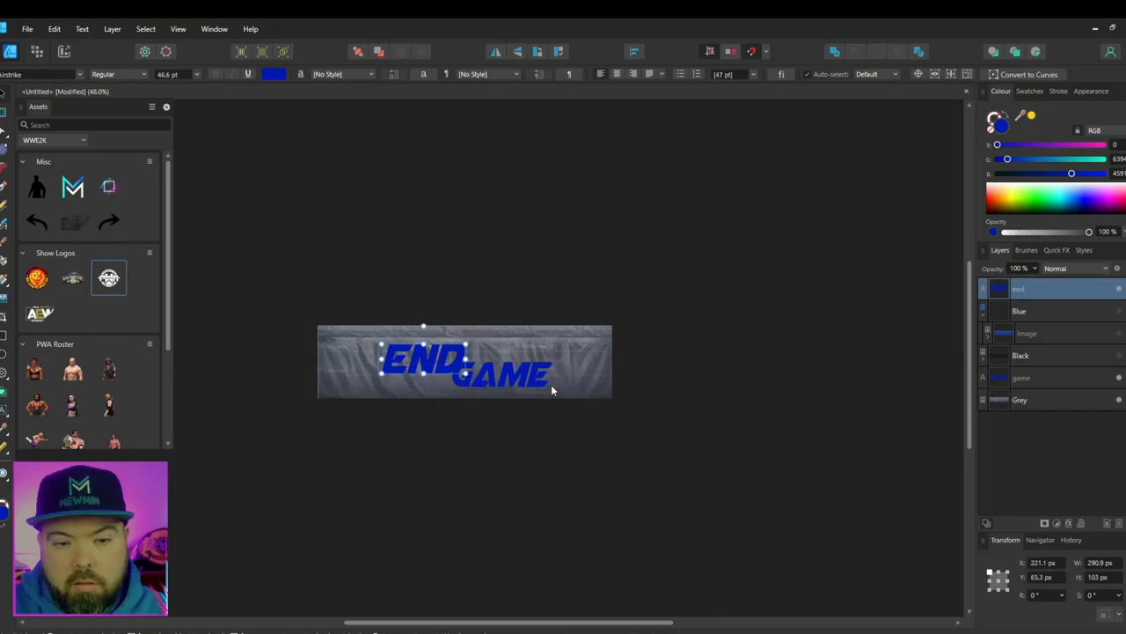
pyautogui.click(507, 373)
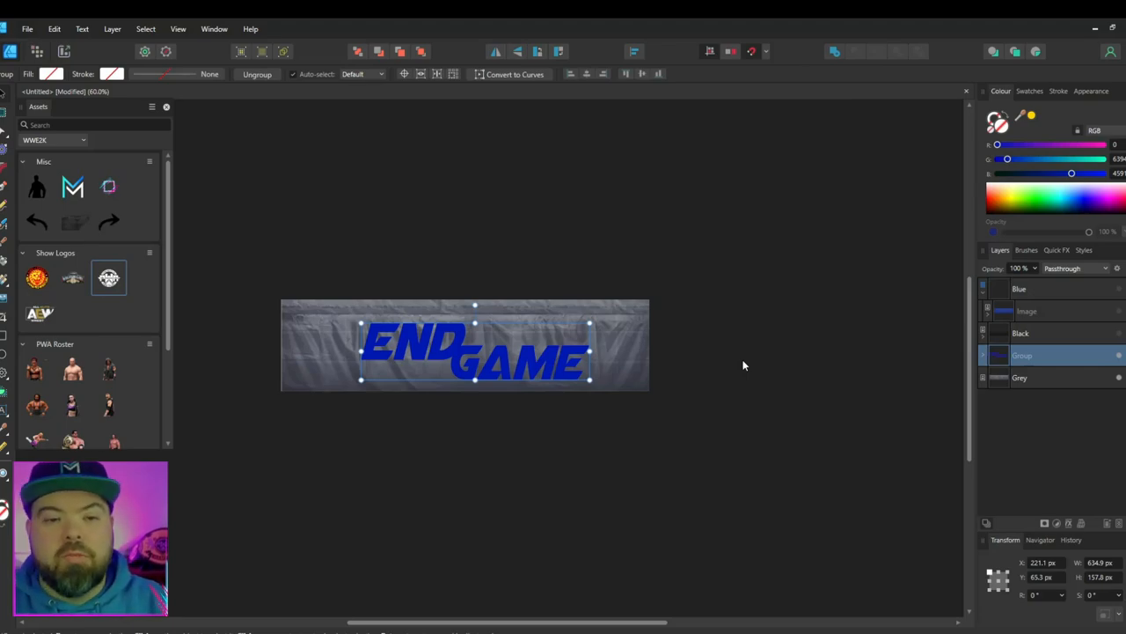
# Move and scale the END GAME text to sit large across the banner's centre.
pyautogui.moveTo(475, 352); pyautogui.dragTo(465, 356)
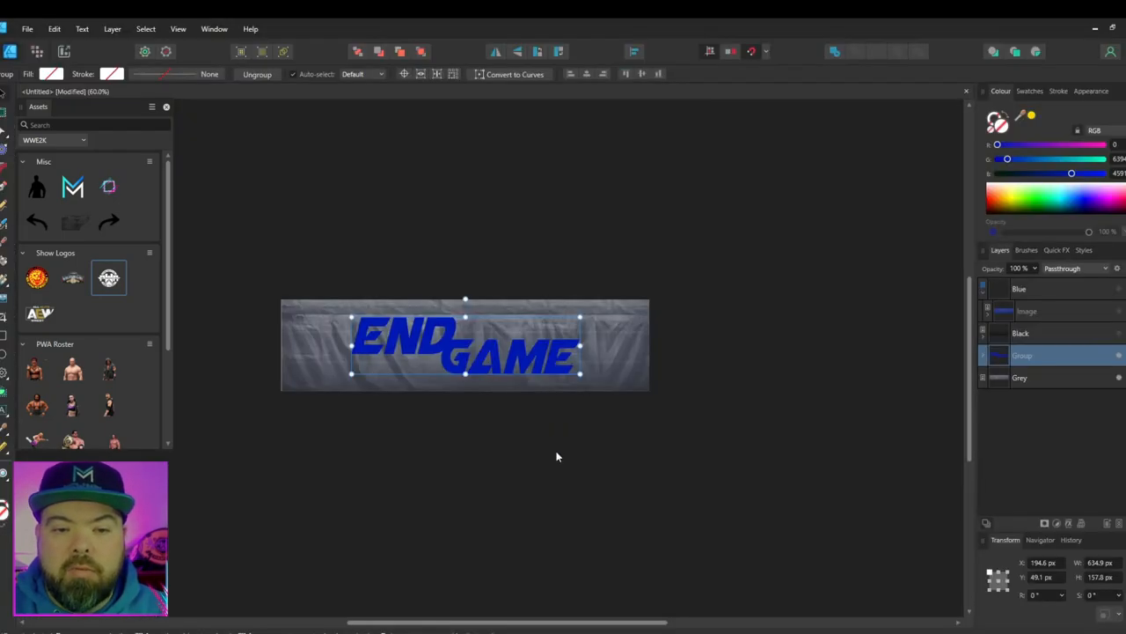
pyautogui.moveTo(580, 317); pyautogui.dragTo(566, 321)
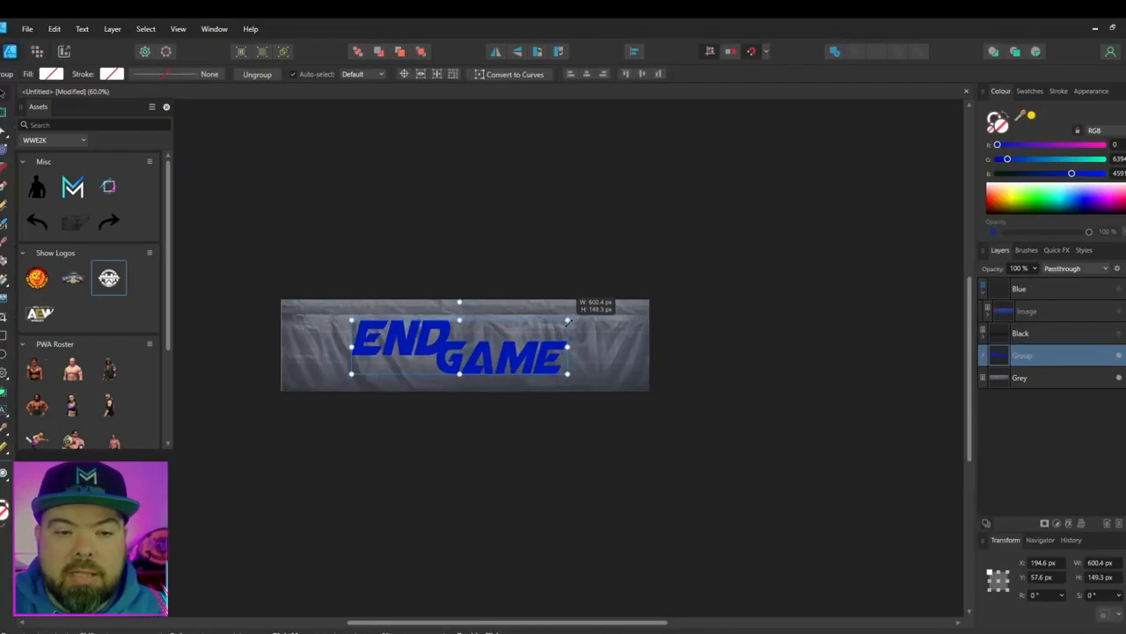
pyautogui.moveTo(458, 348); pyautogui.dragTo(465, 345)
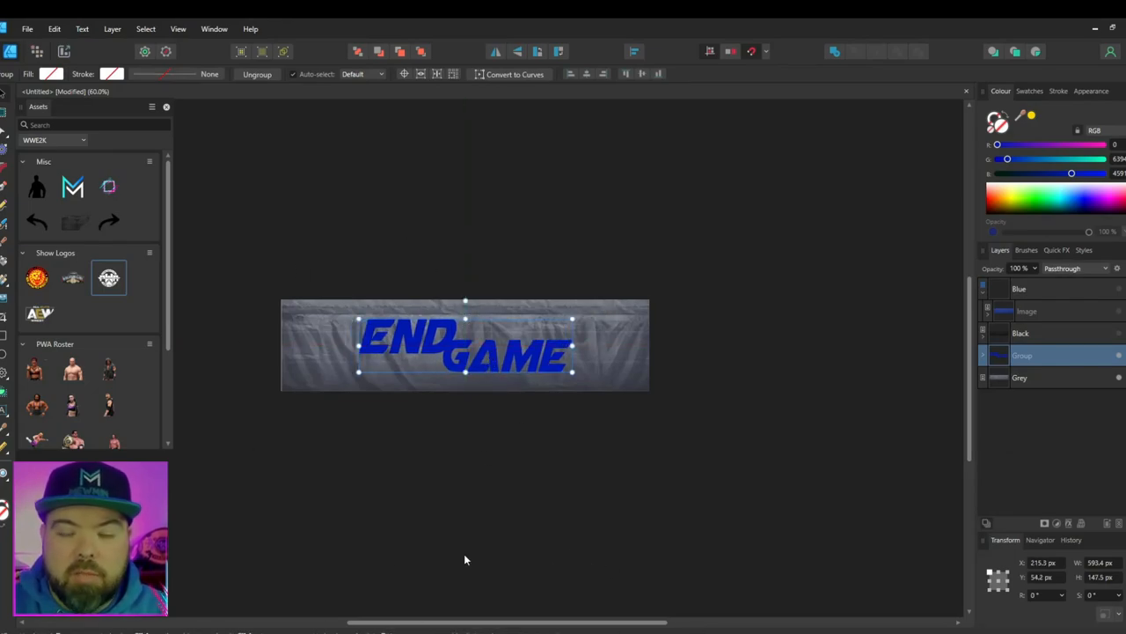
# Give both text layers a thicker stroke in a silver colour.
pyautogui.click(986, 355)
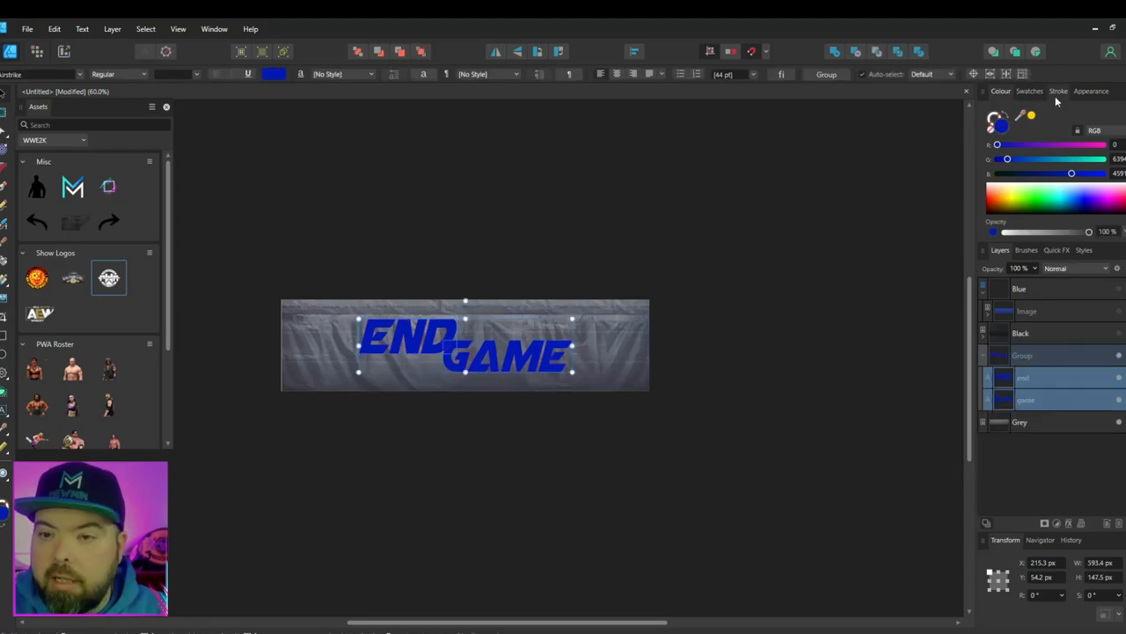
pyautogui.click(1059, 92)
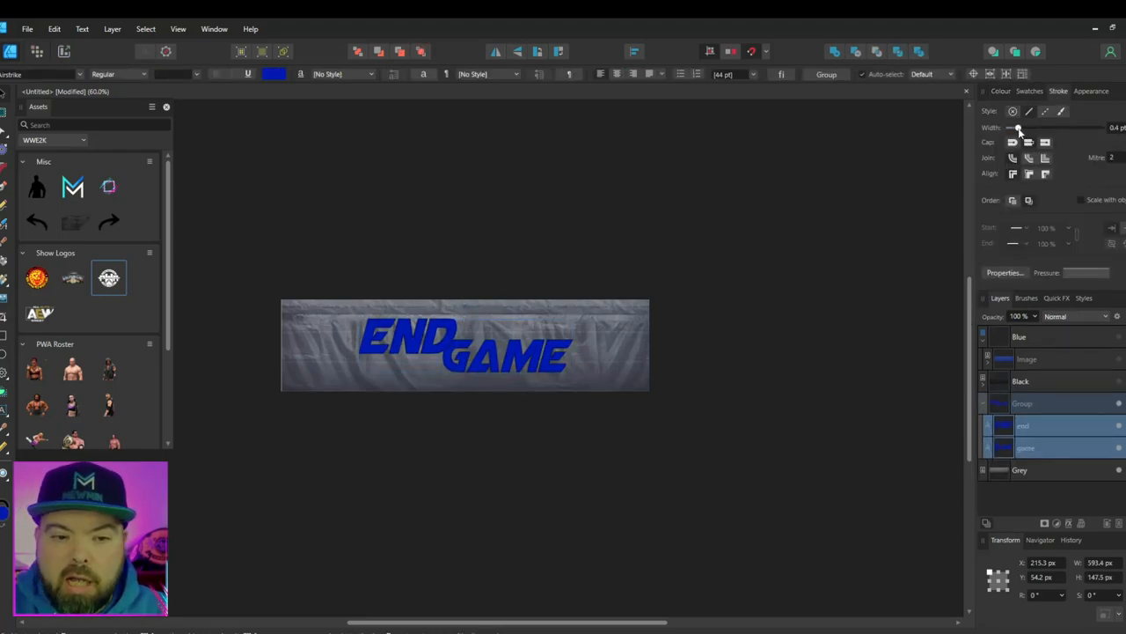
pyautogui.moveTo(1017, 126); pyautogui.dragTo(1027, 126)
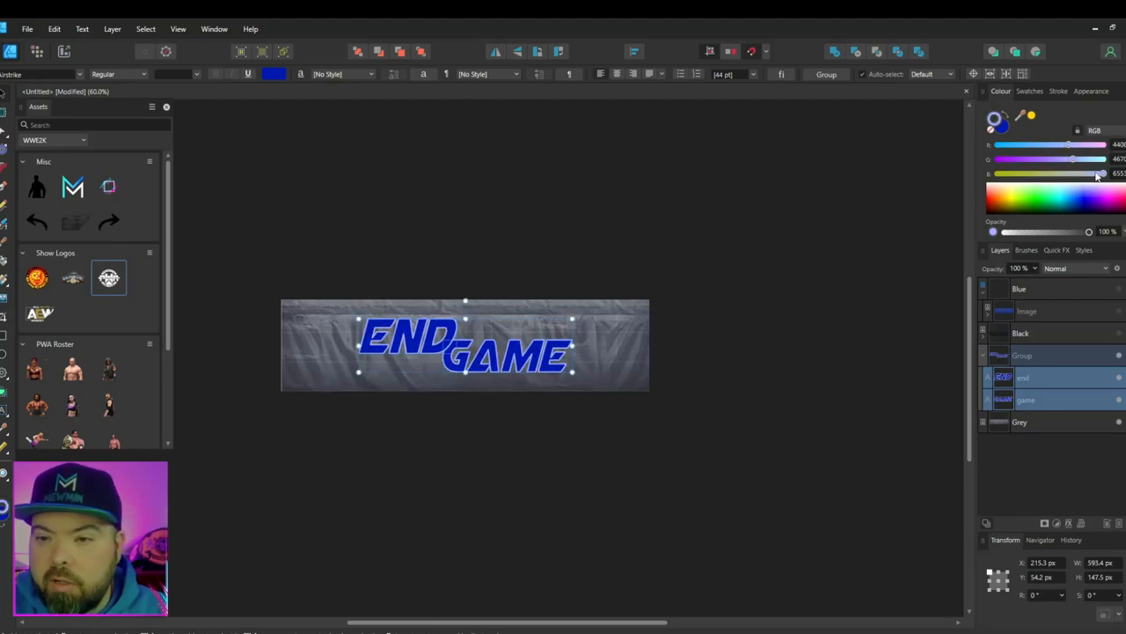
pyautogui.click(1059, 92)
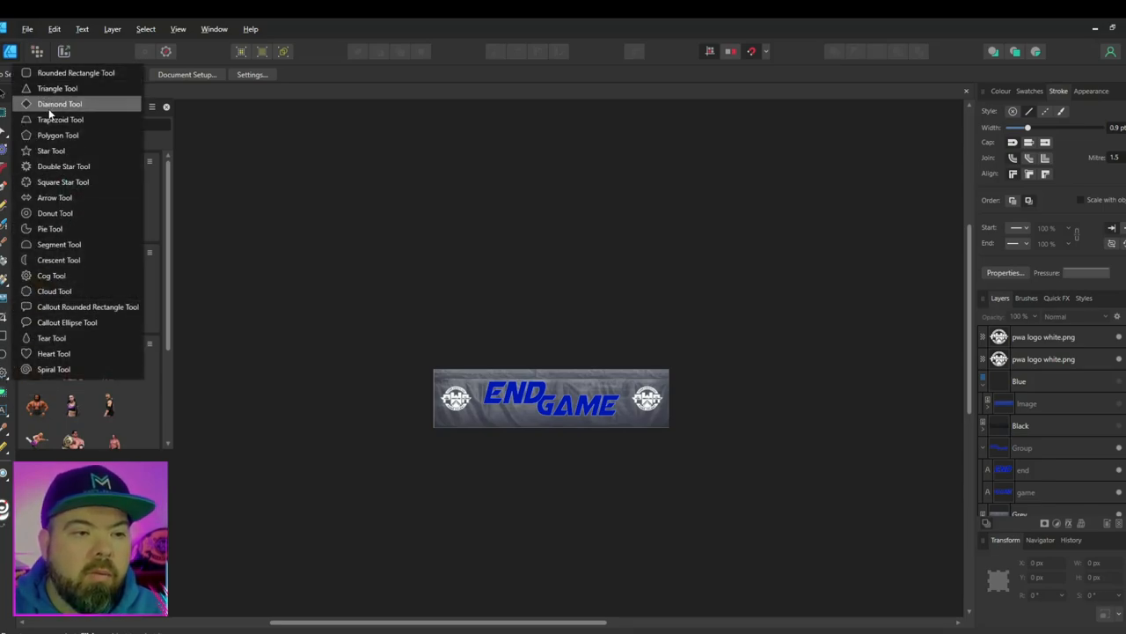
# Draw a white diamond half off the top-left corner and place a duplicate at the bottom-right.
pyautogui.click(60, 102)
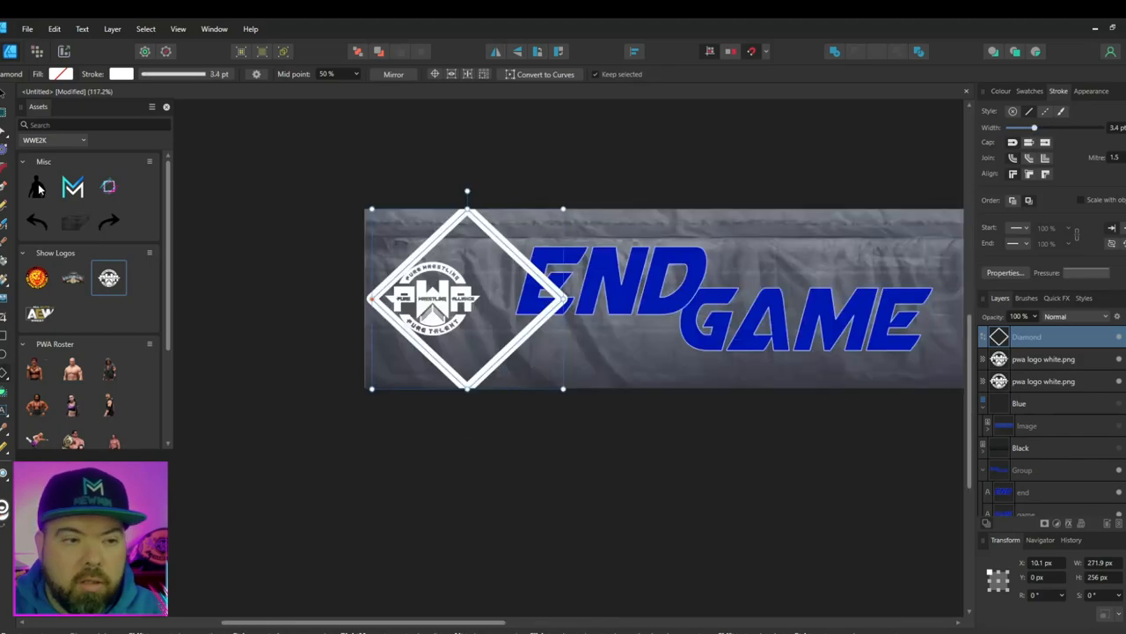
pyautogui.moveTo(466, 299); pyautogui.dragTo(414, 300)
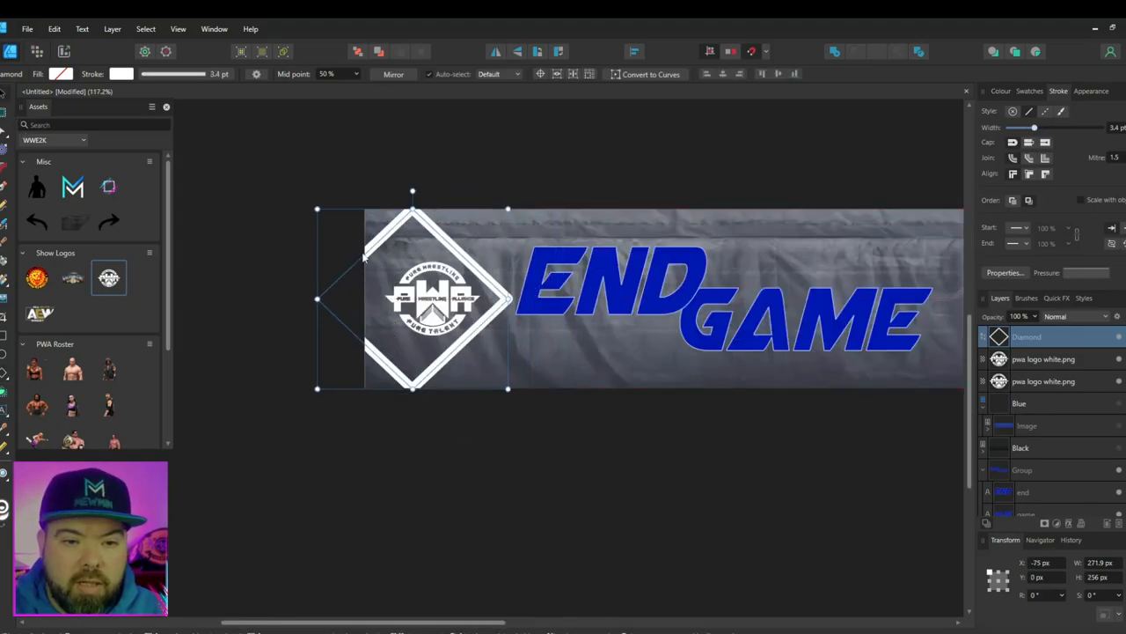
pyautogui.moveTo(414, 299); pyautogui.dragTo(302, 236)
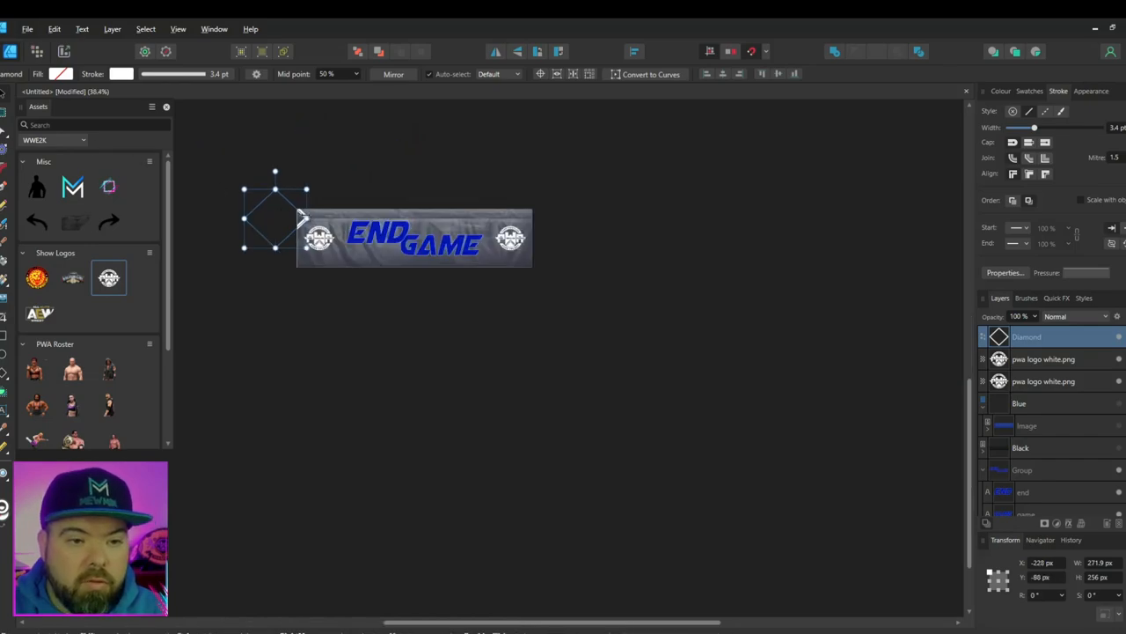
pyautogui.moveTo(274, 220); pyautogui.dragTo(431, 260)
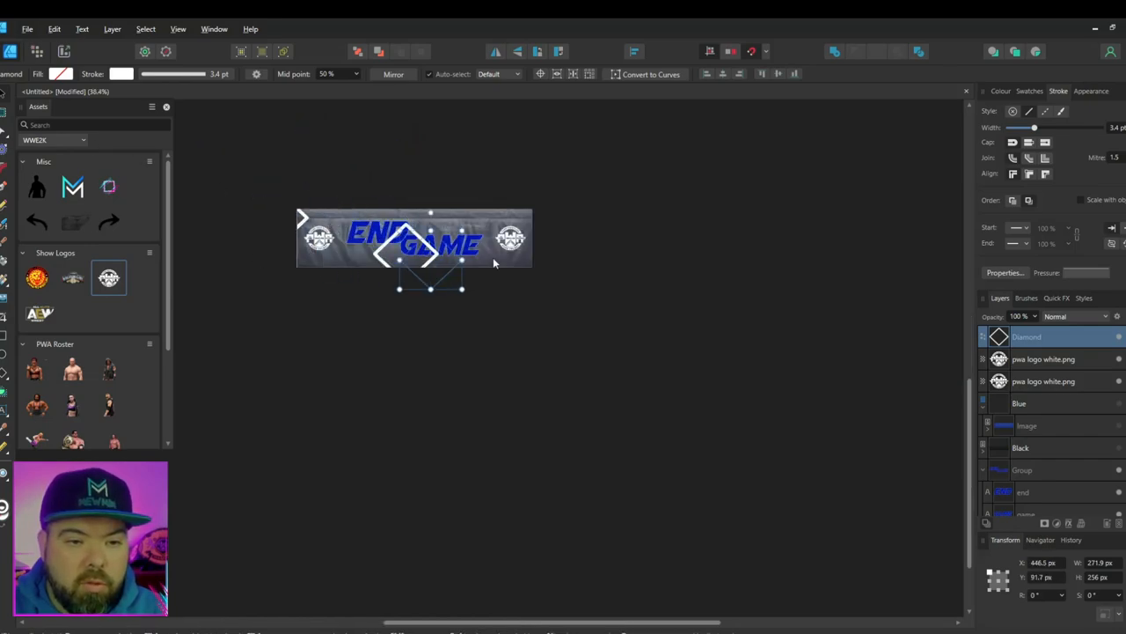
pyautogui.moveTo(429, 255); pyautogui.dragTo(556, 255)
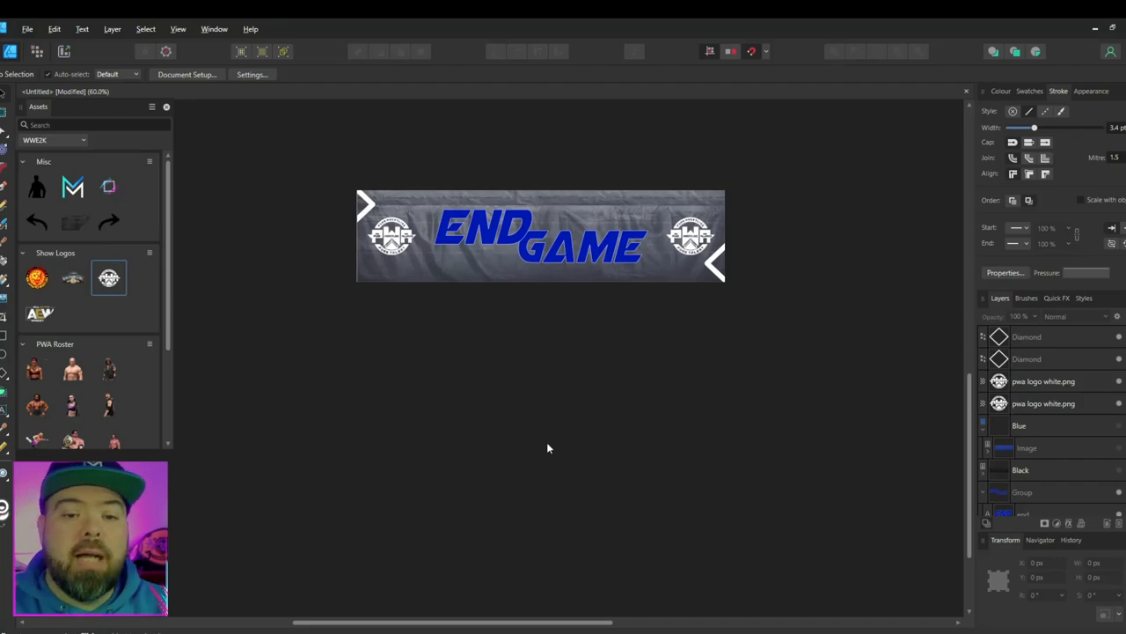
pyautogui.moveTo(526, 253)
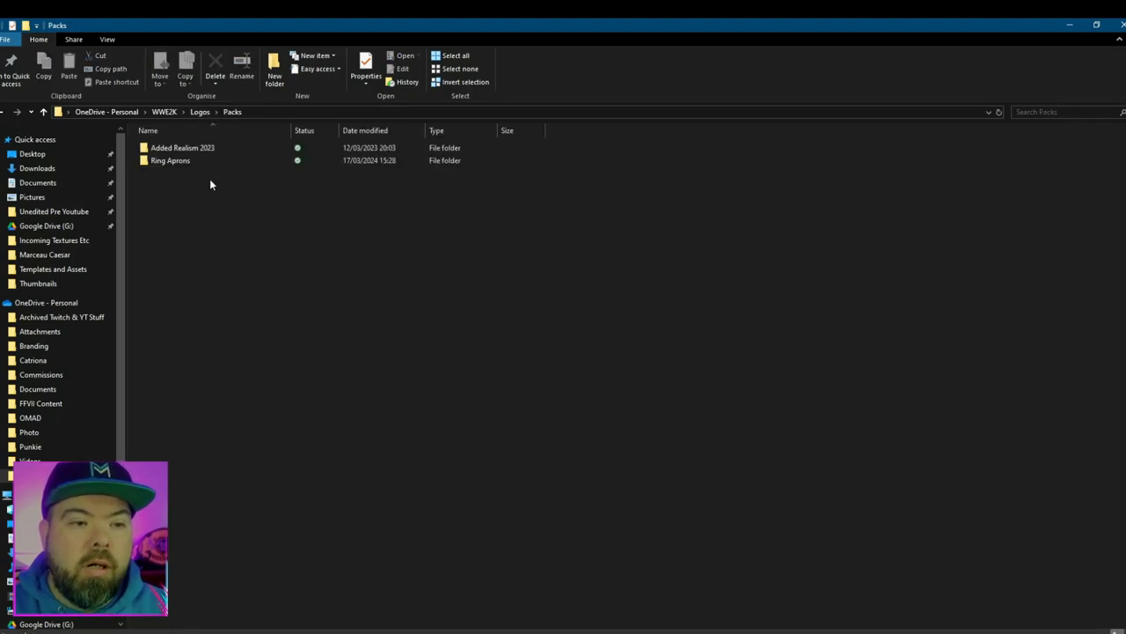
# Browse into the Ring Aprons folder and select an earlier ring apron PNG.
pyautogui.doubleClick(169, 155)
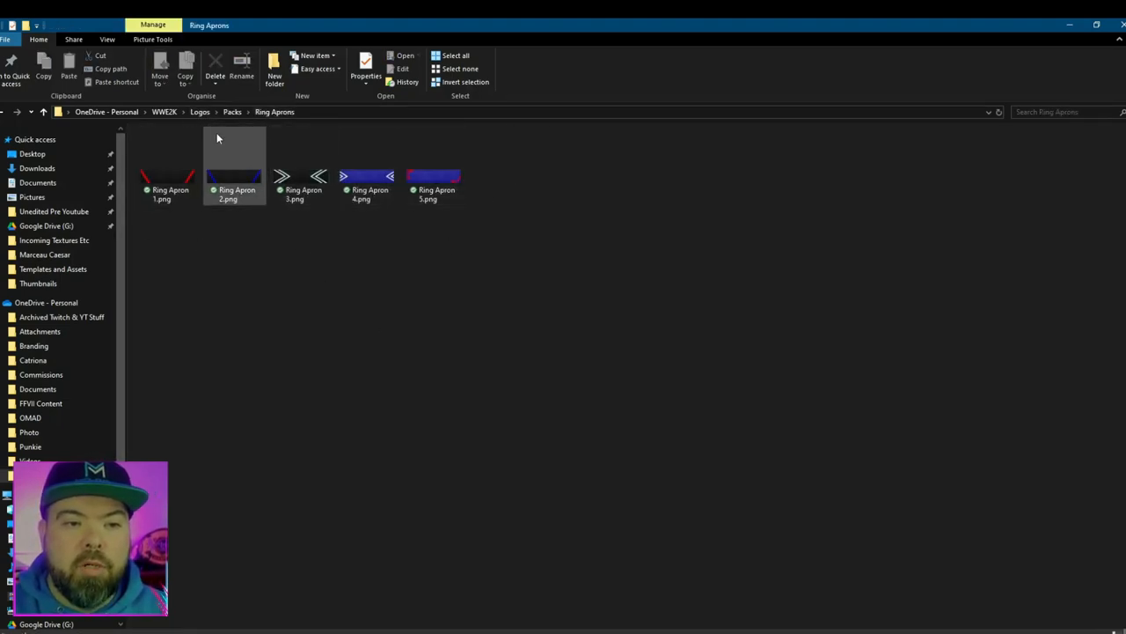
pyautogui.click(200, 113)
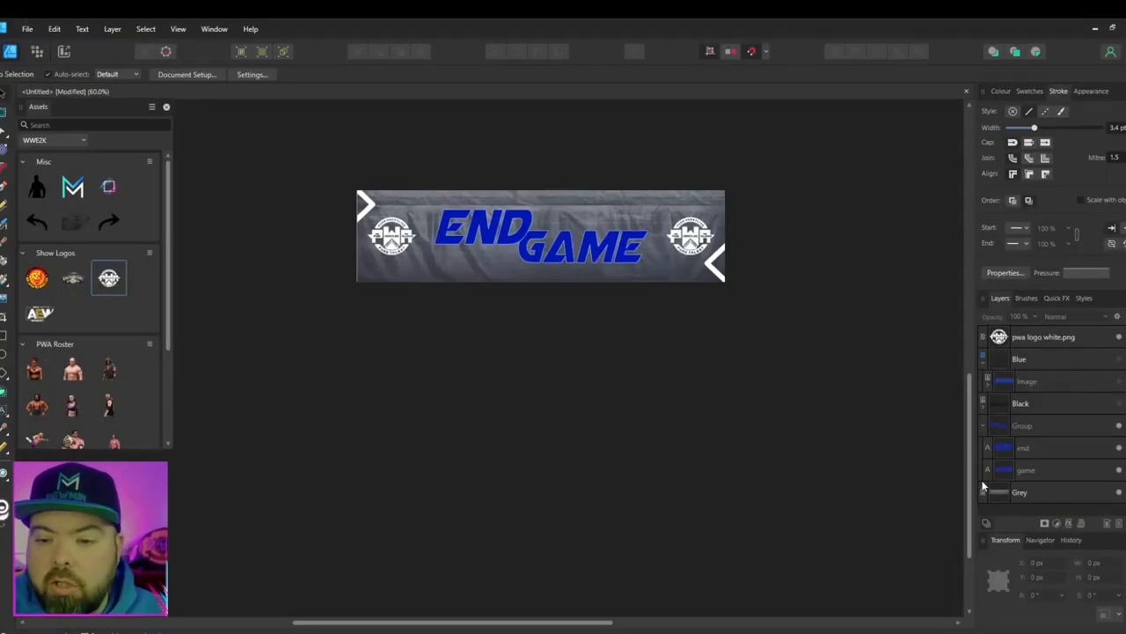
# Hide the Grey layer and lower the opacity of the rectangle beneath the Black texture.
pyautogui.click(1020, 403)
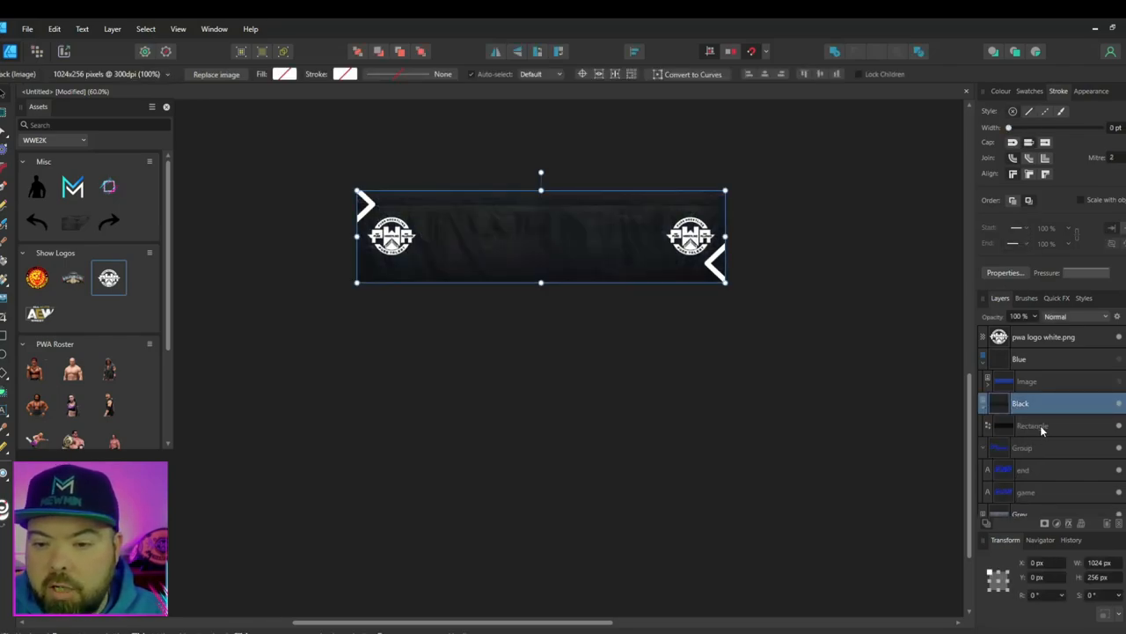
pyautogui.click(1031, 424)
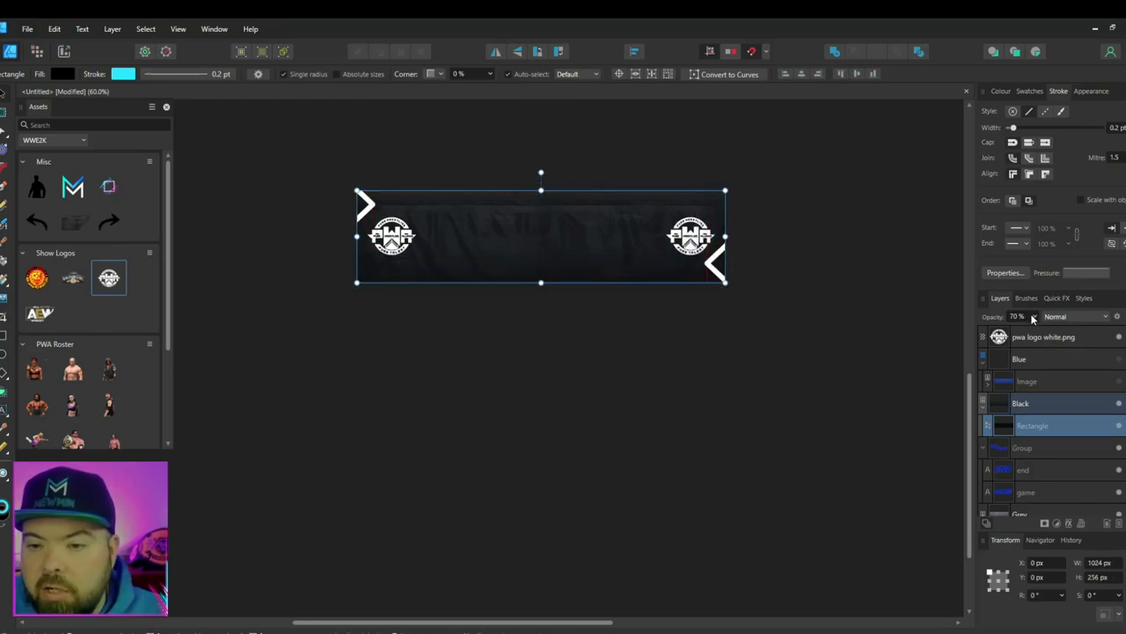
pyautogui.click(1000, 92)
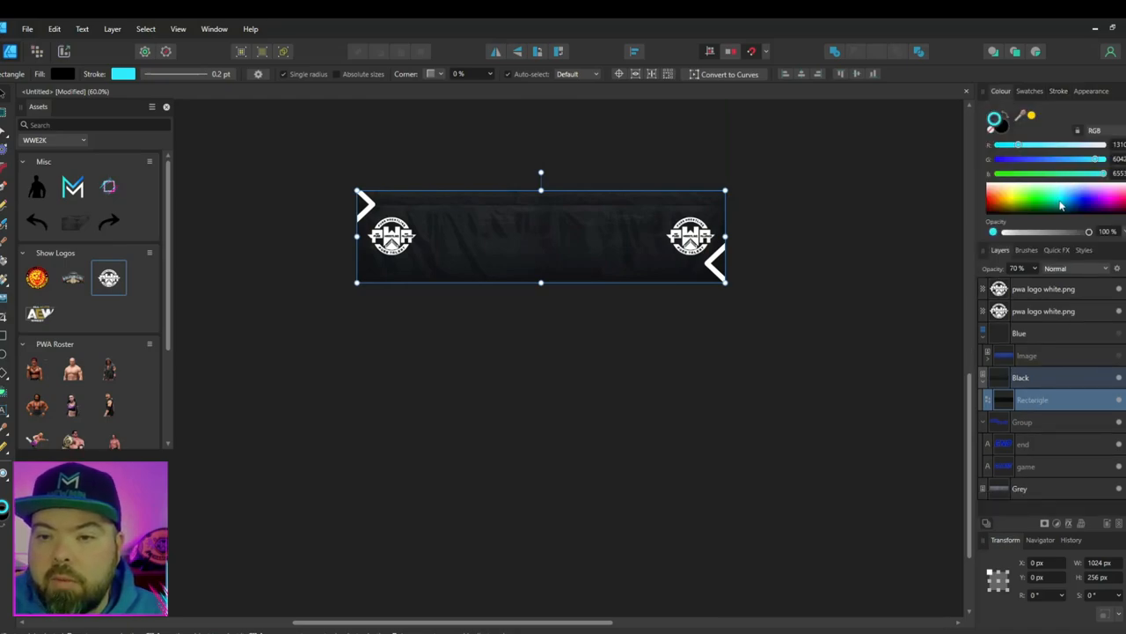